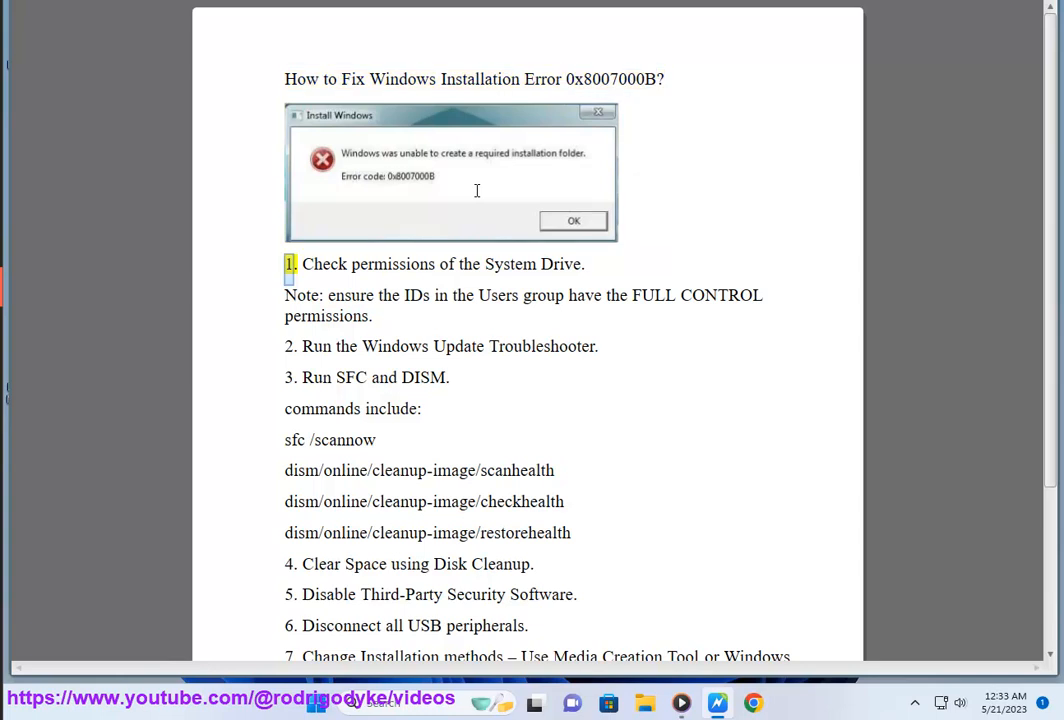
Step: Highlight the '1. Check permissions of the System Drive.' line in the WordPad guide
left_click_drag(301, 264, 585, 264)
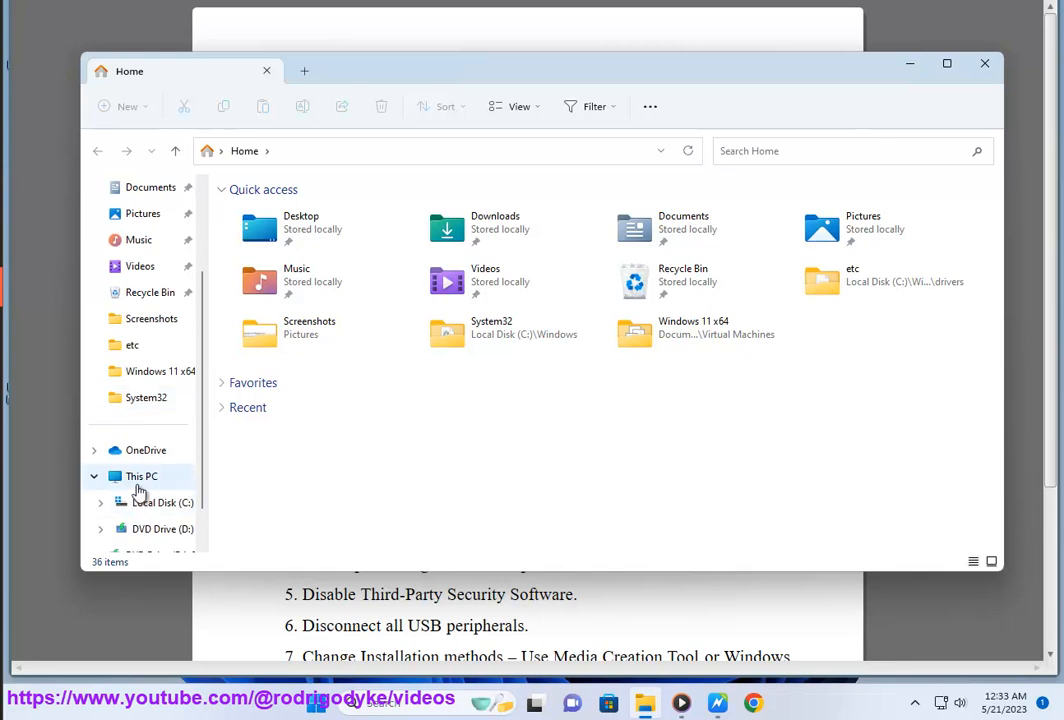
Step: View Local Disk (C:) Security permissions for SYSTEM, then for the Users group
right_click(285, 222)
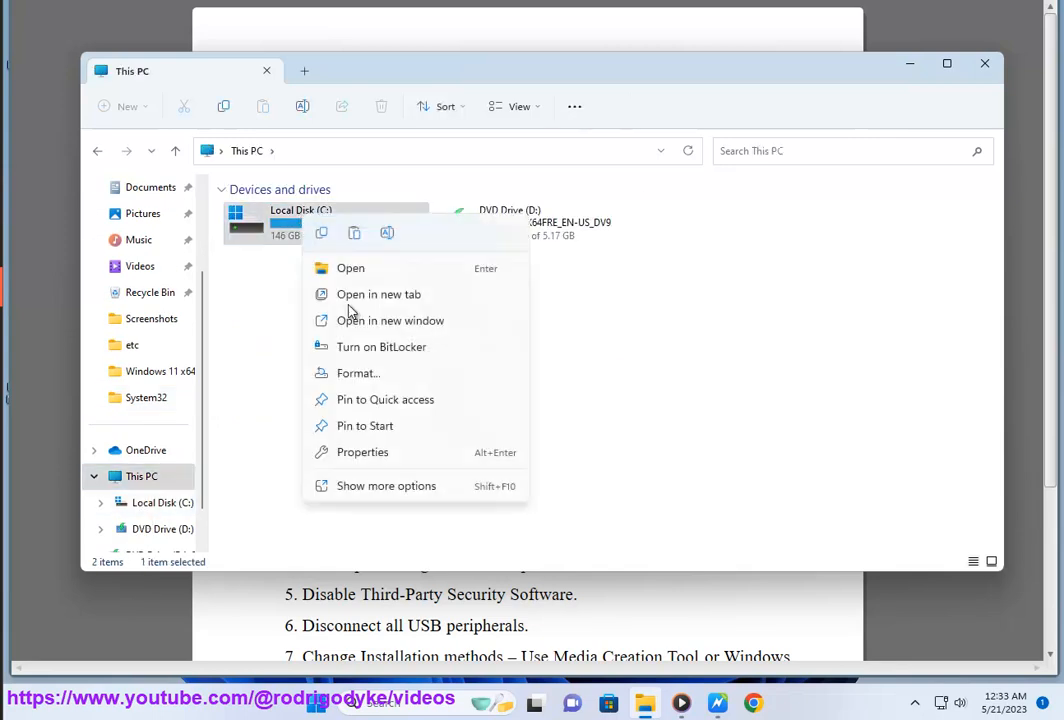
left_click(362, 452)
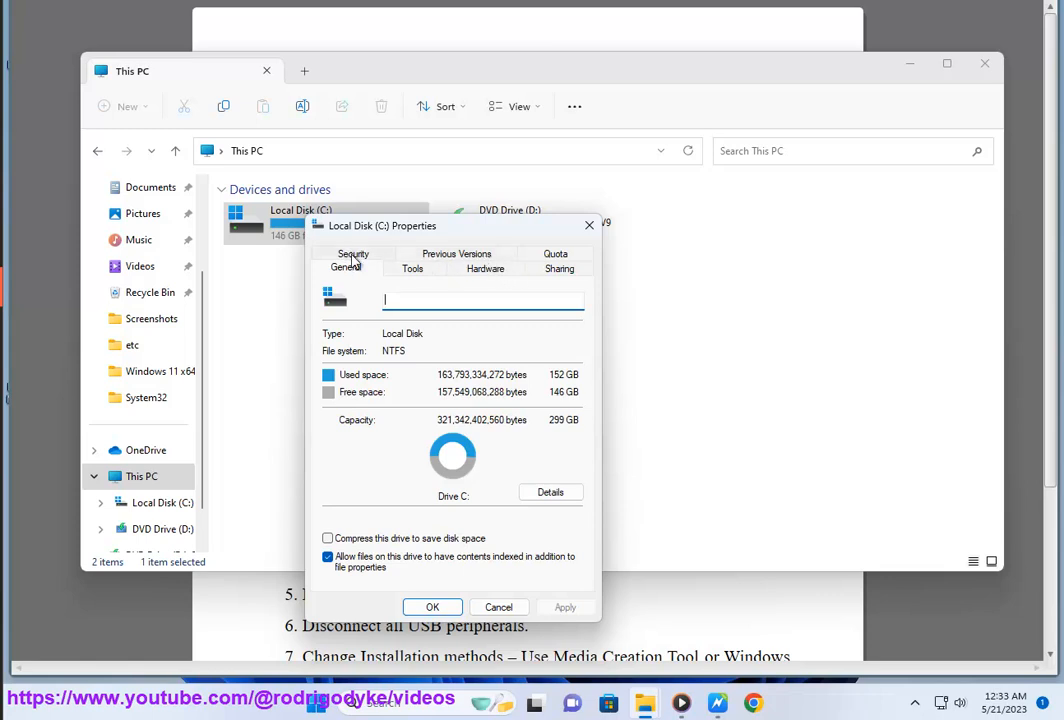
left_click(353, 253)
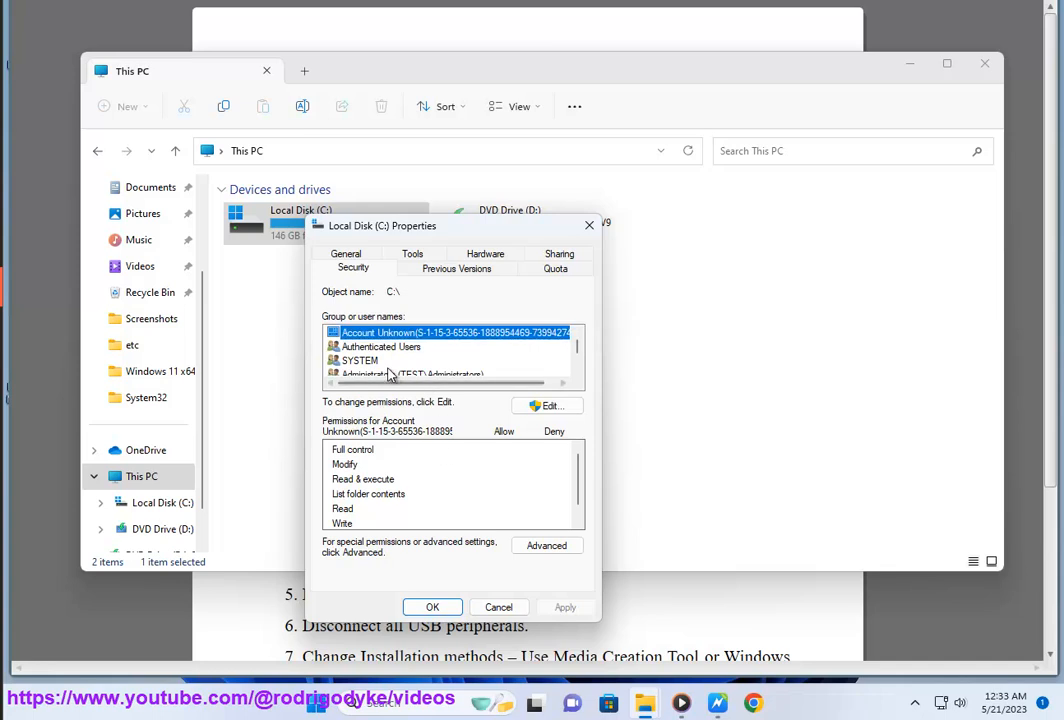
left_click(381, 346)
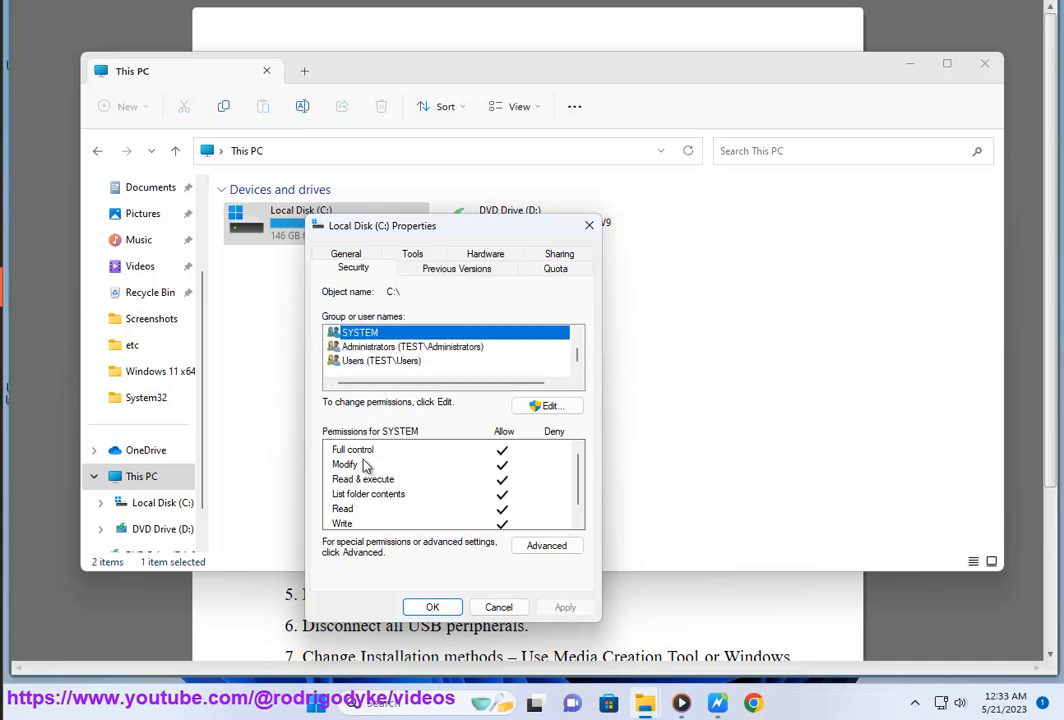
left_click(390, 360)
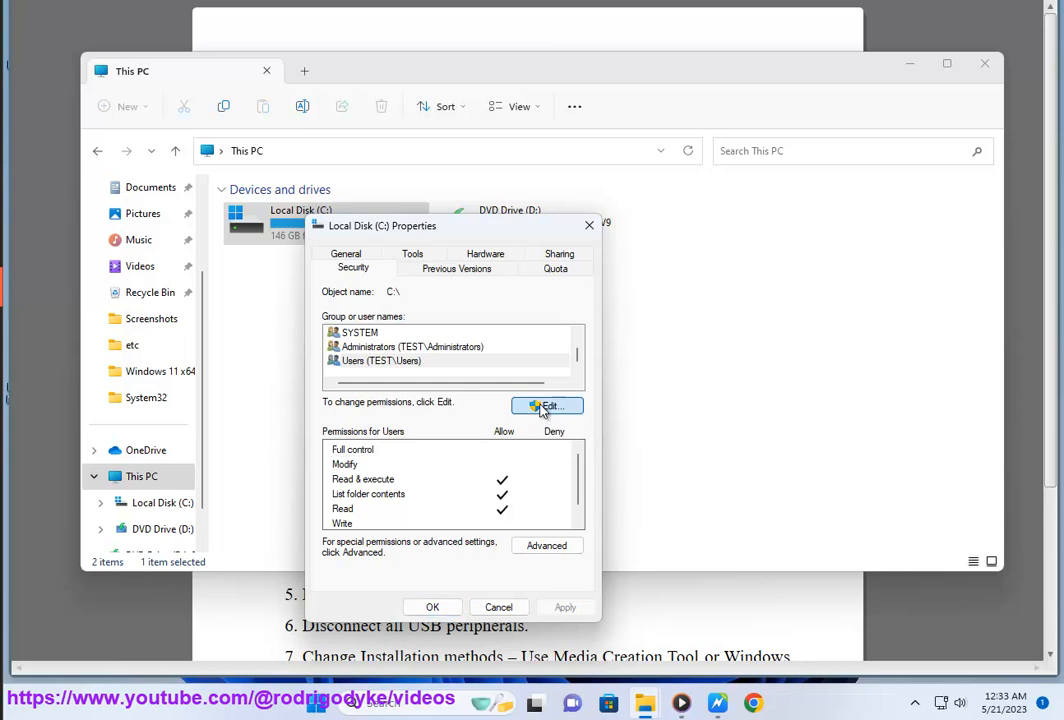
Step: Grant Full control on C: after reviewing Authenticated Users, Administrators and Users, then close Permissions
left_click(547, 406)
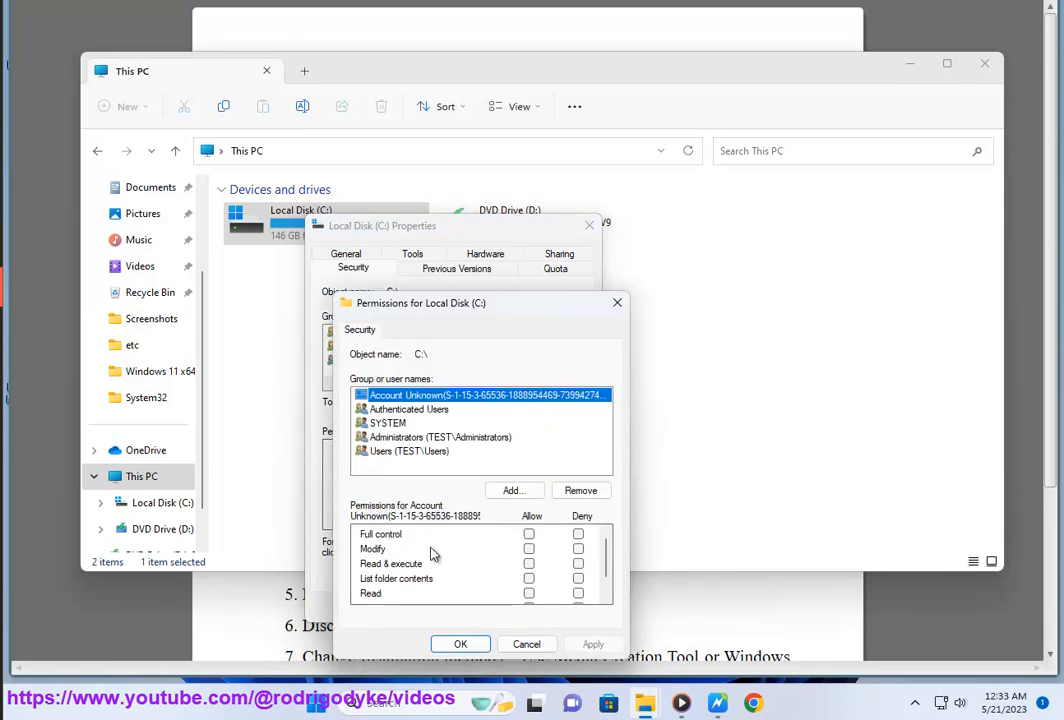
left_click(529, 533)
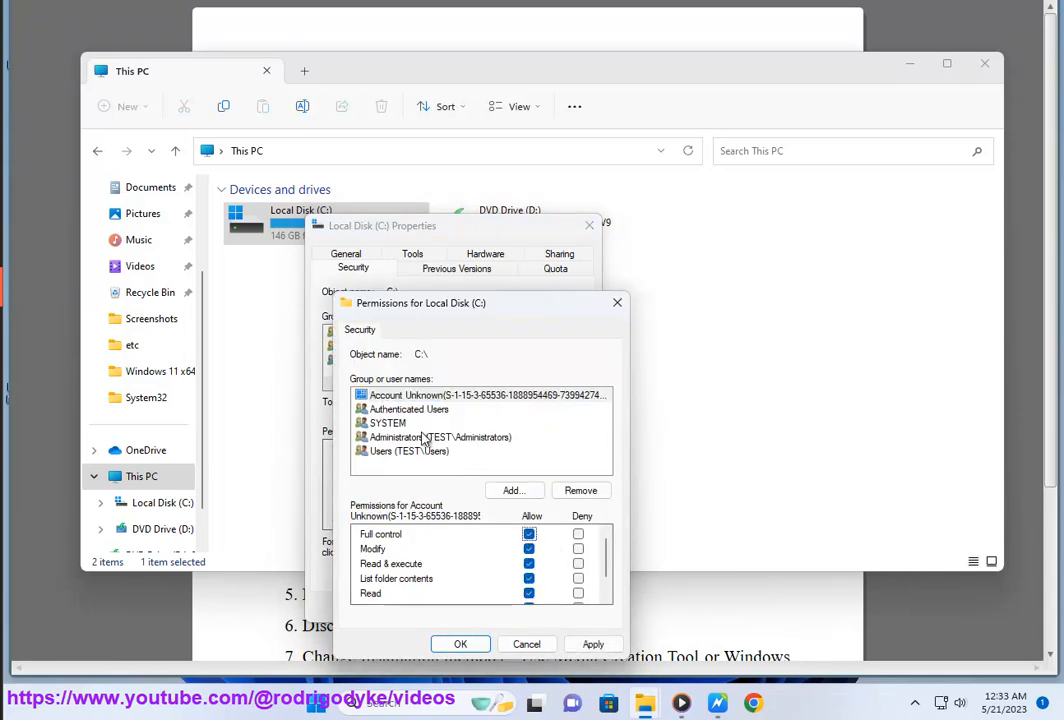
left_click(408, 409)
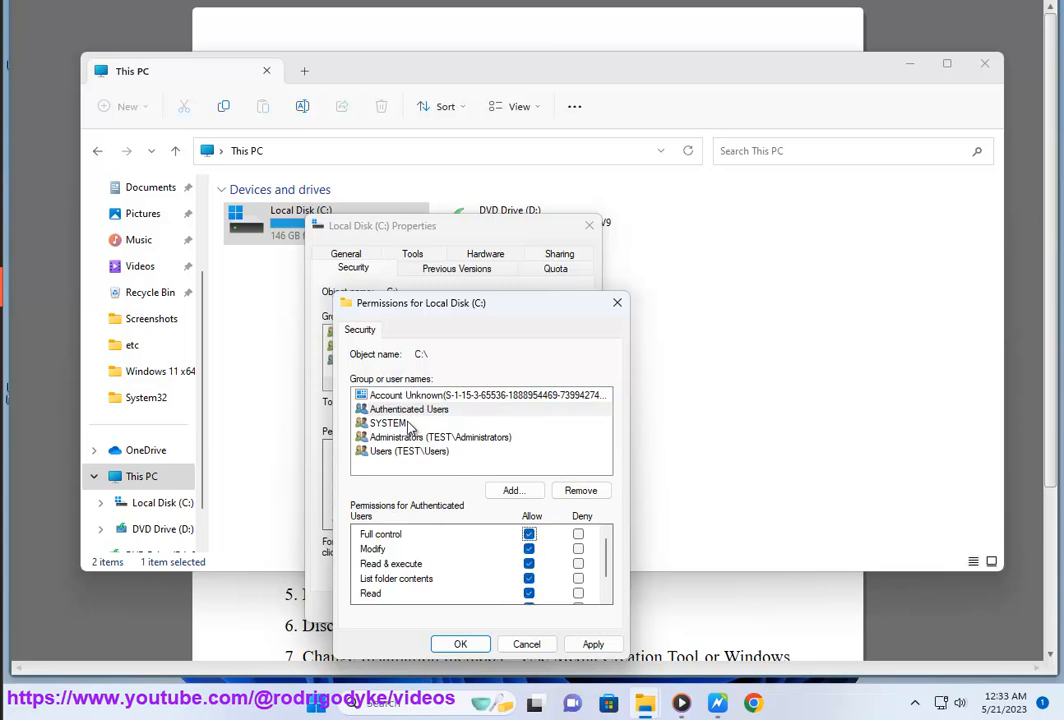
left_click(440, 437)
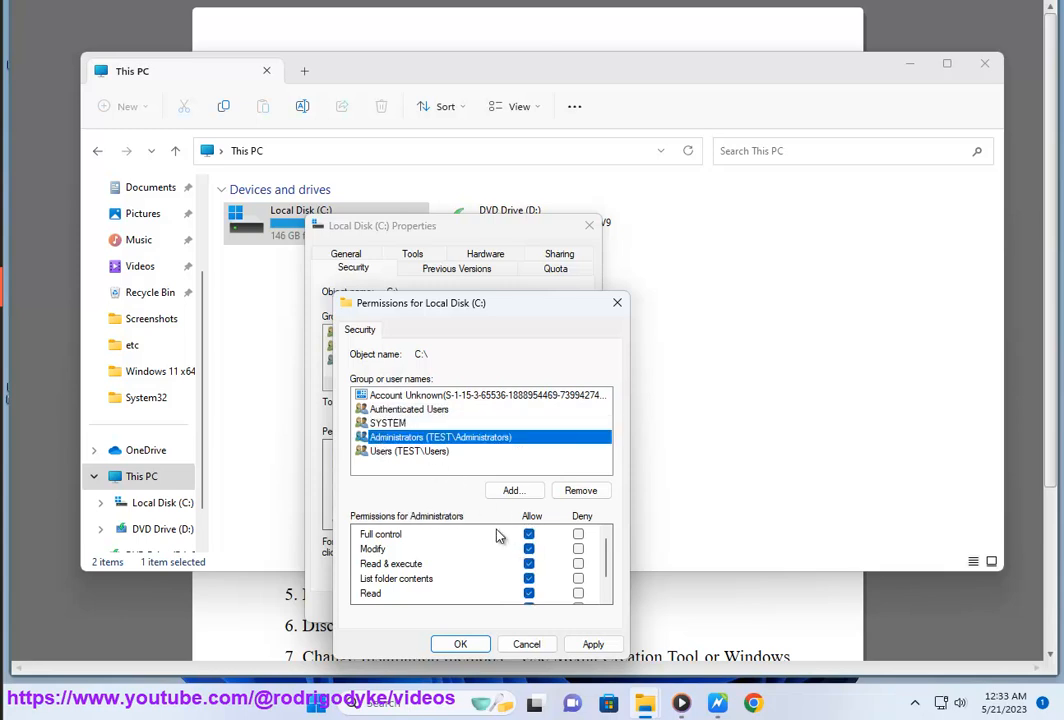
left_click(409, 451)
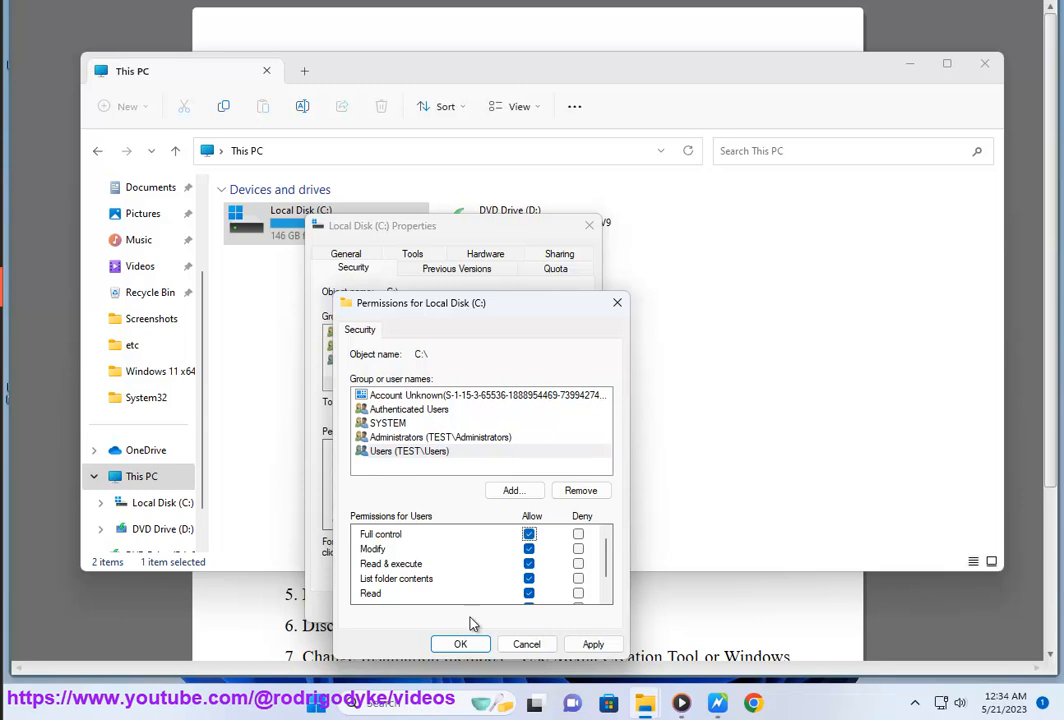
mouse_move(617, 303)
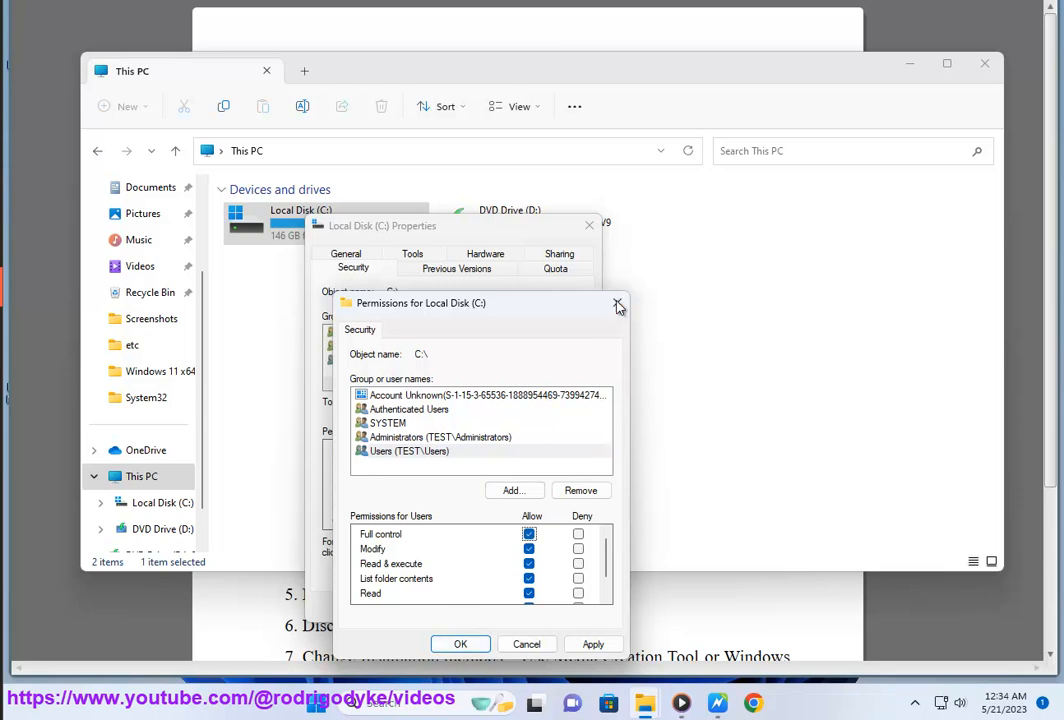
left_click(618, 303)
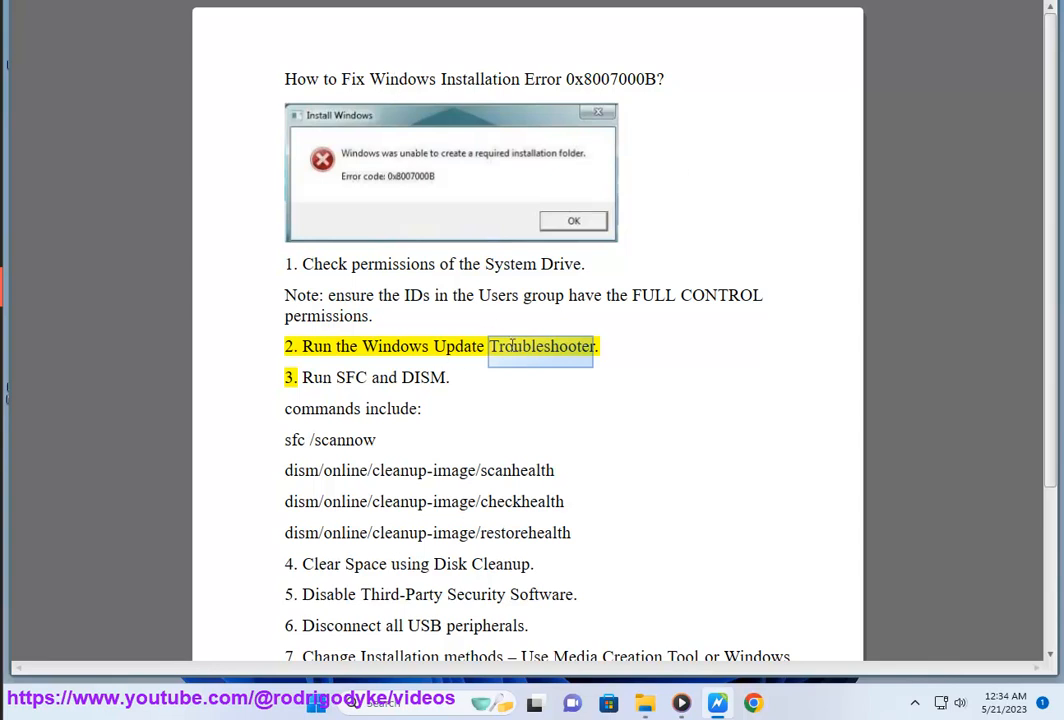
Step: Select 'Troubleshooter' in the guide, then search Control Panel for 'tr' to reach Troubleshooting
double_click(459, 346)
type("c")
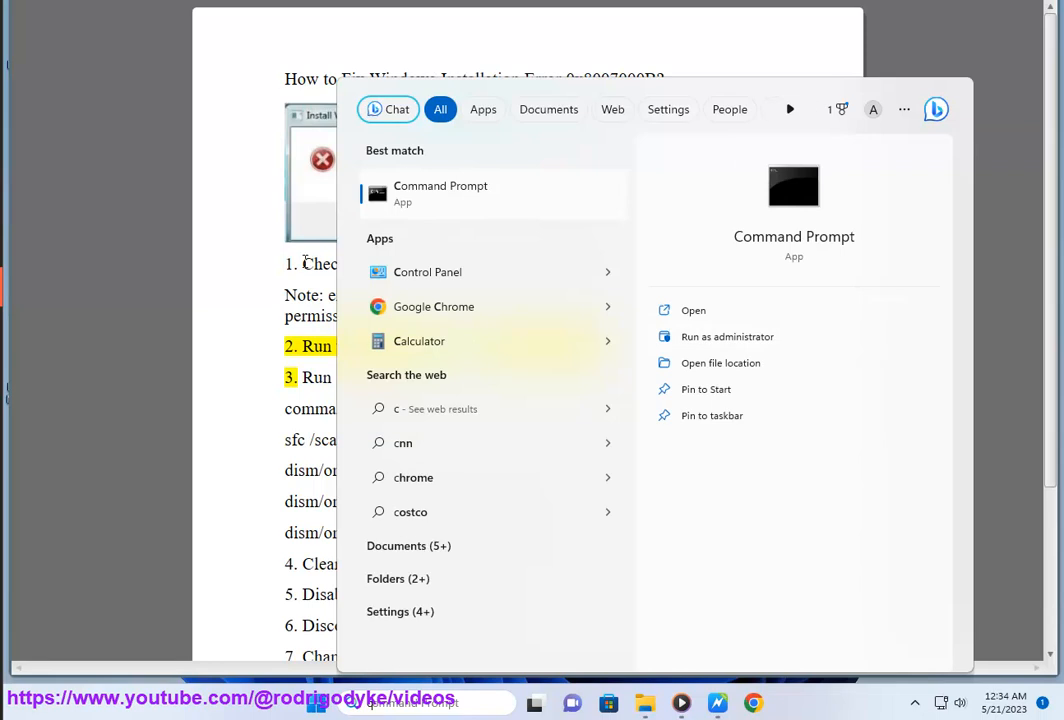
left_click(427, 271)
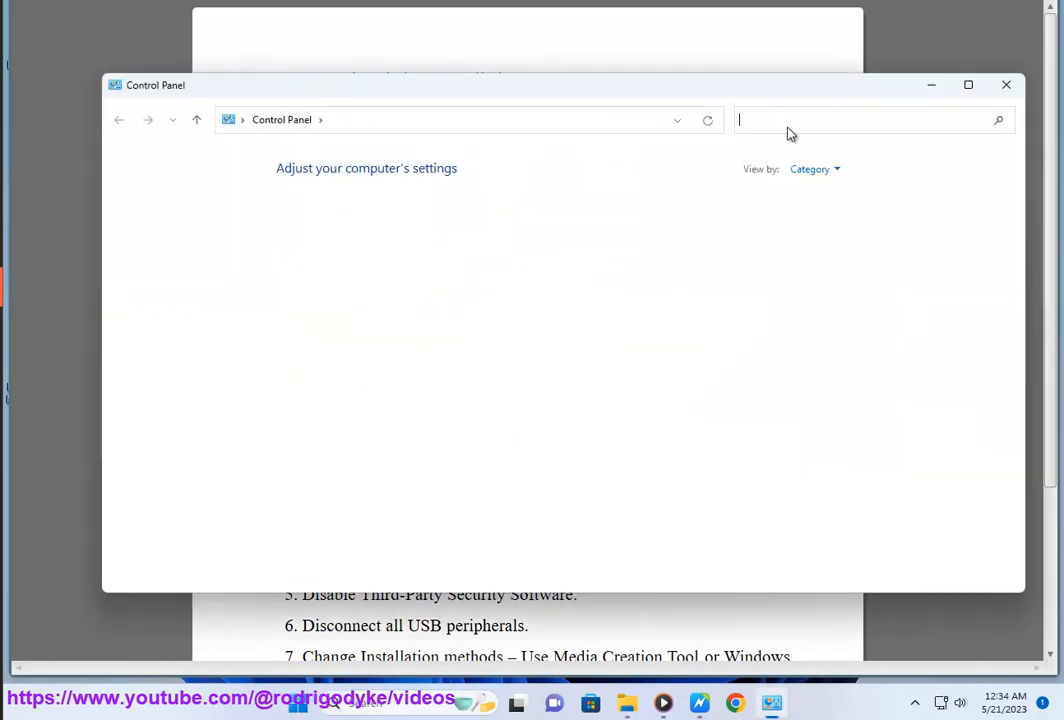
type("tr")
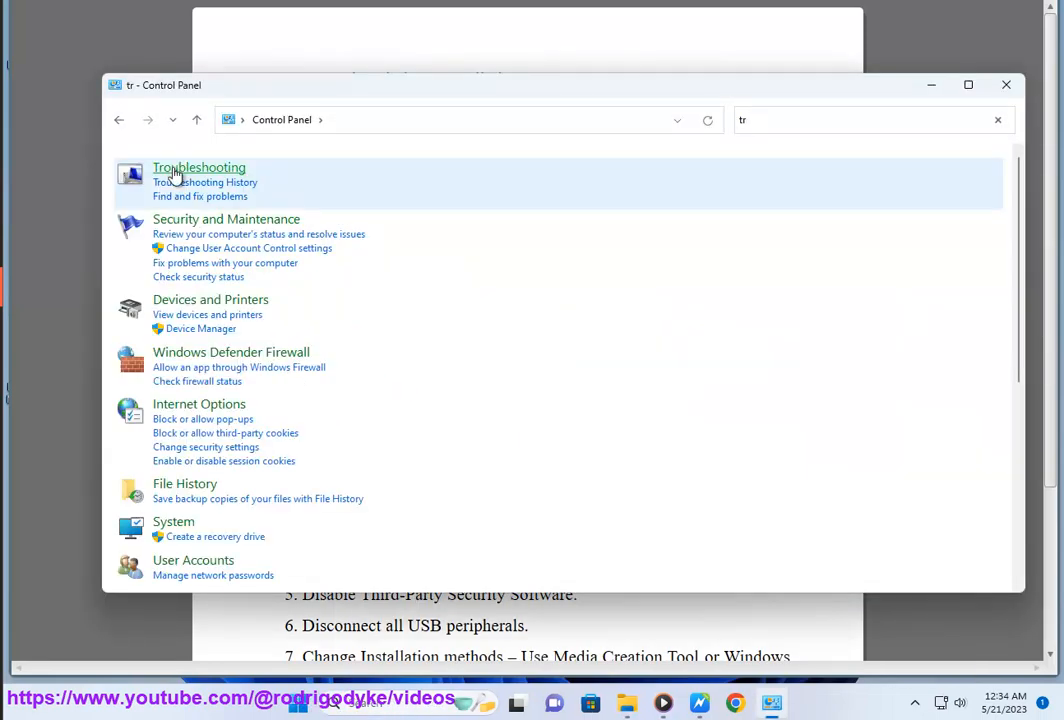
left_click(199, 167)
type("c")
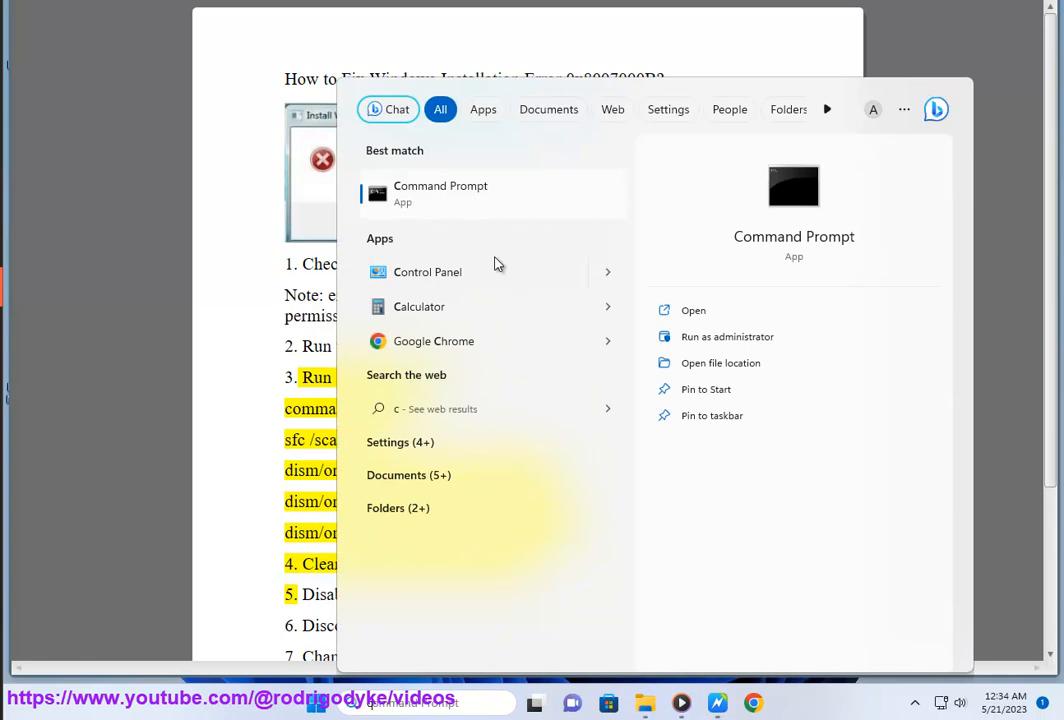
Step: Run Command Prompt as administrator, approve UAC, and enter 'sfc /scannow'
left_click(727, 336)
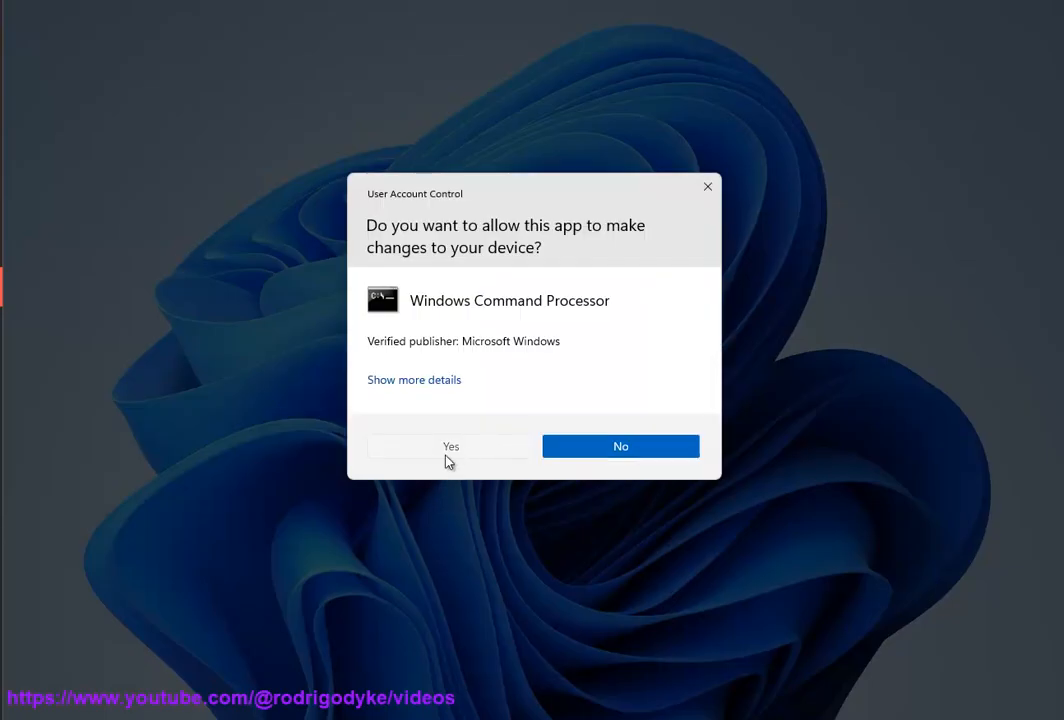
left_click(450, 446)
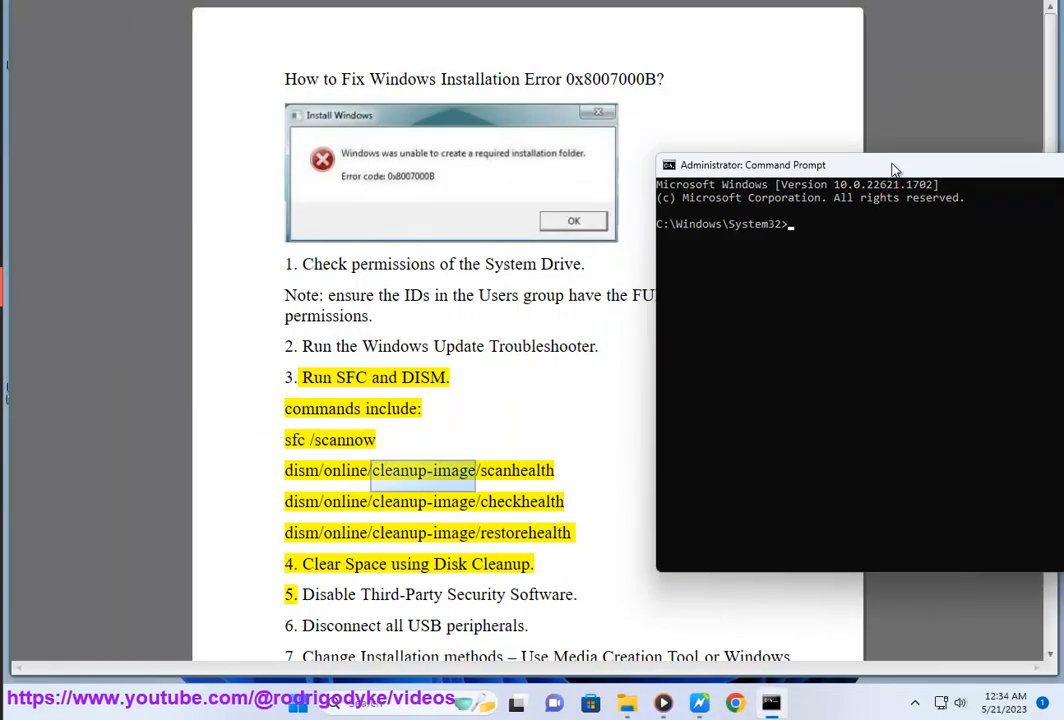
type("sfc")
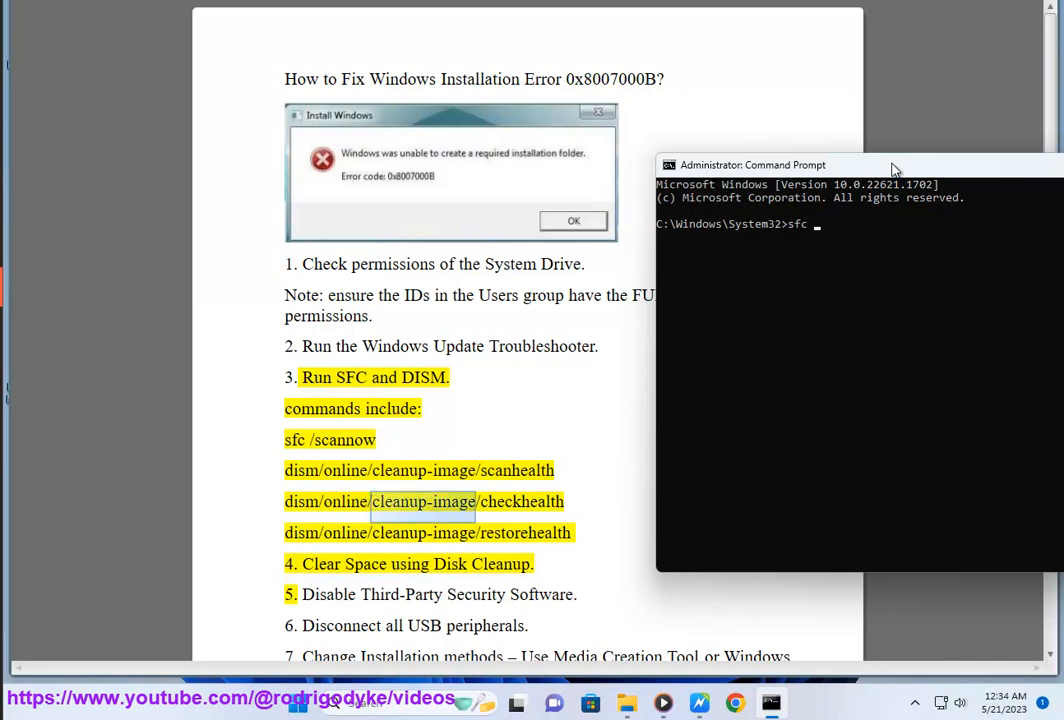
type("/scannow")
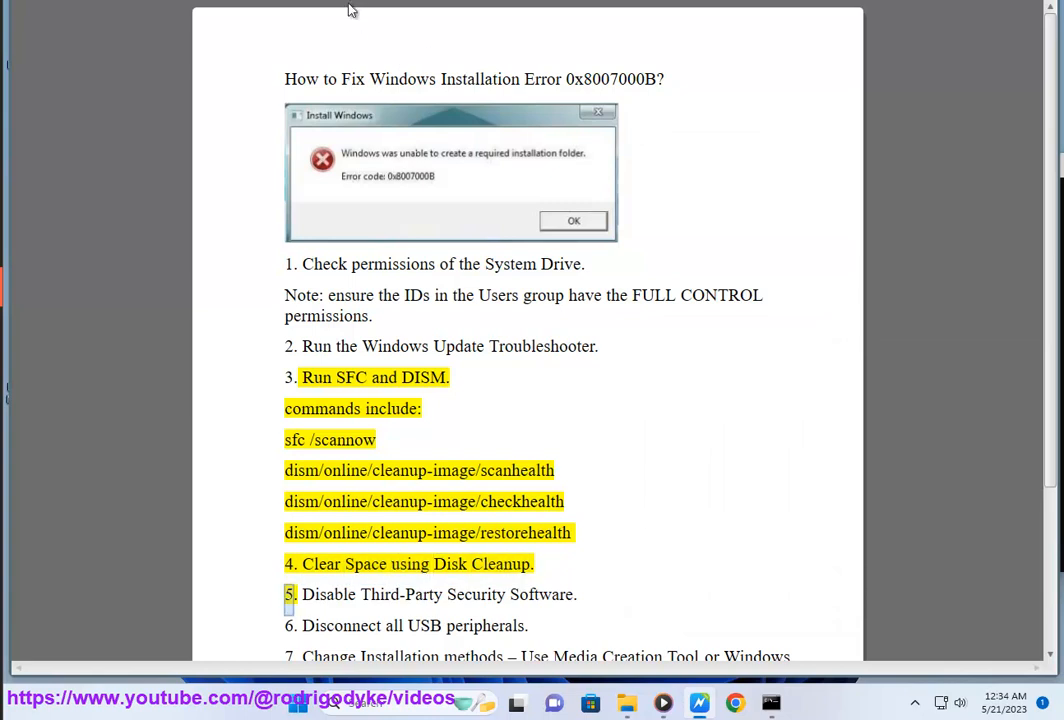
Step: Launch Disk Cleanup from the taskbar and bring up the Disk Cleanup for (C:) window
left_click(350, 703)
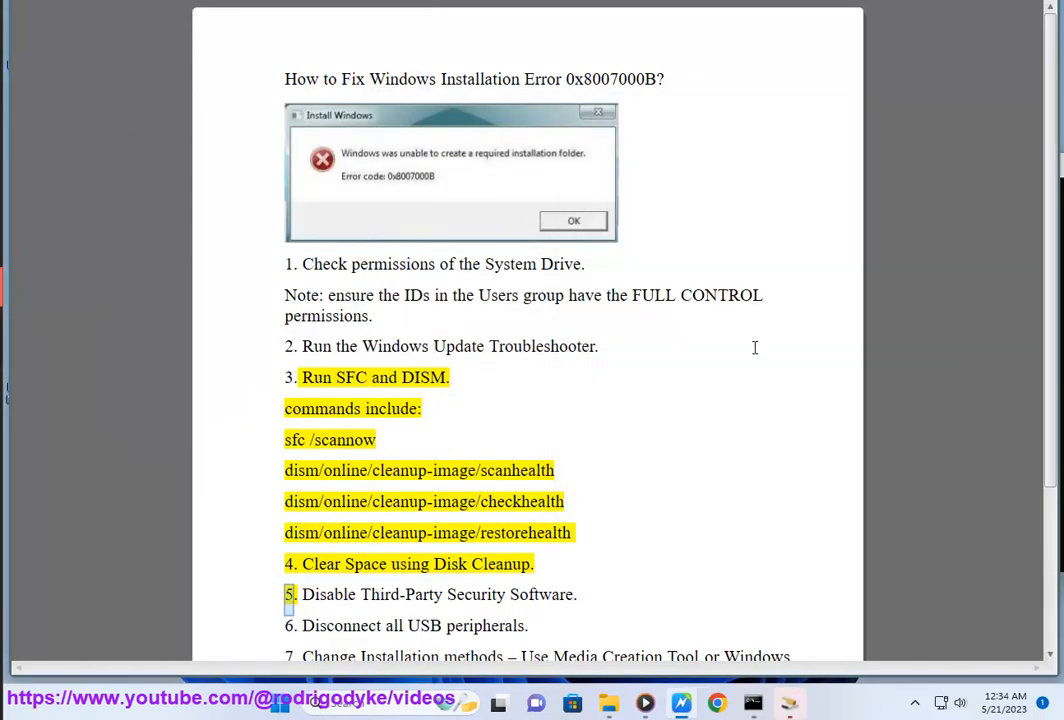
mouse_move(790, 703)
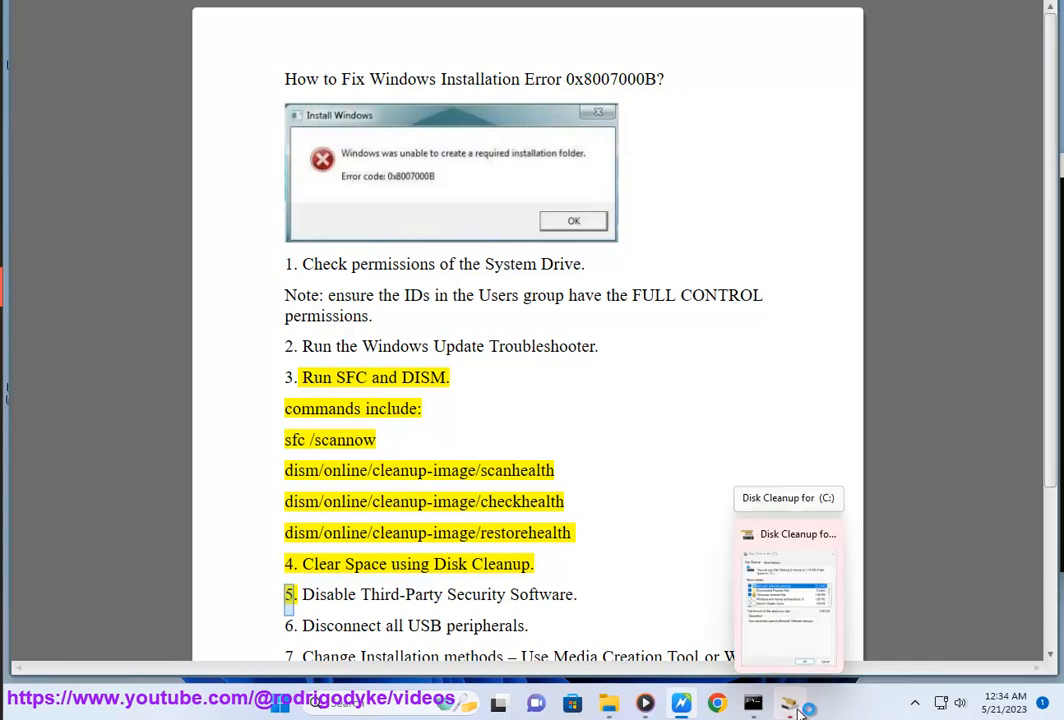
left_click(788, 590)
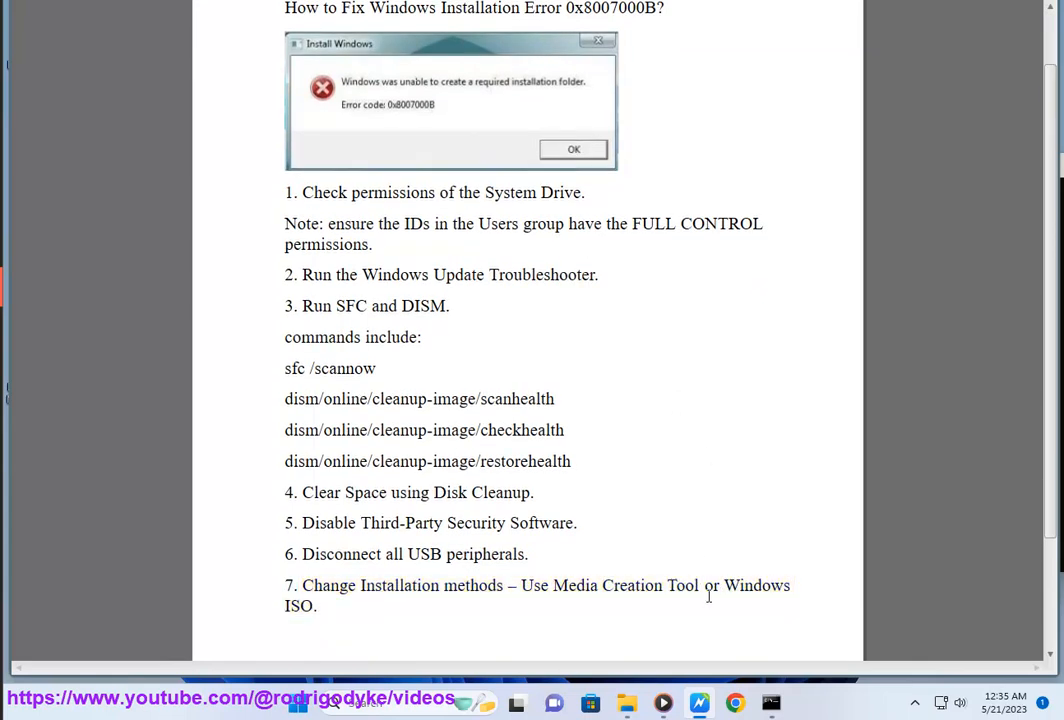
Step: Select the 'Media Creation Tool' phrase in the guide's seventh fix
double_click(625, 585)
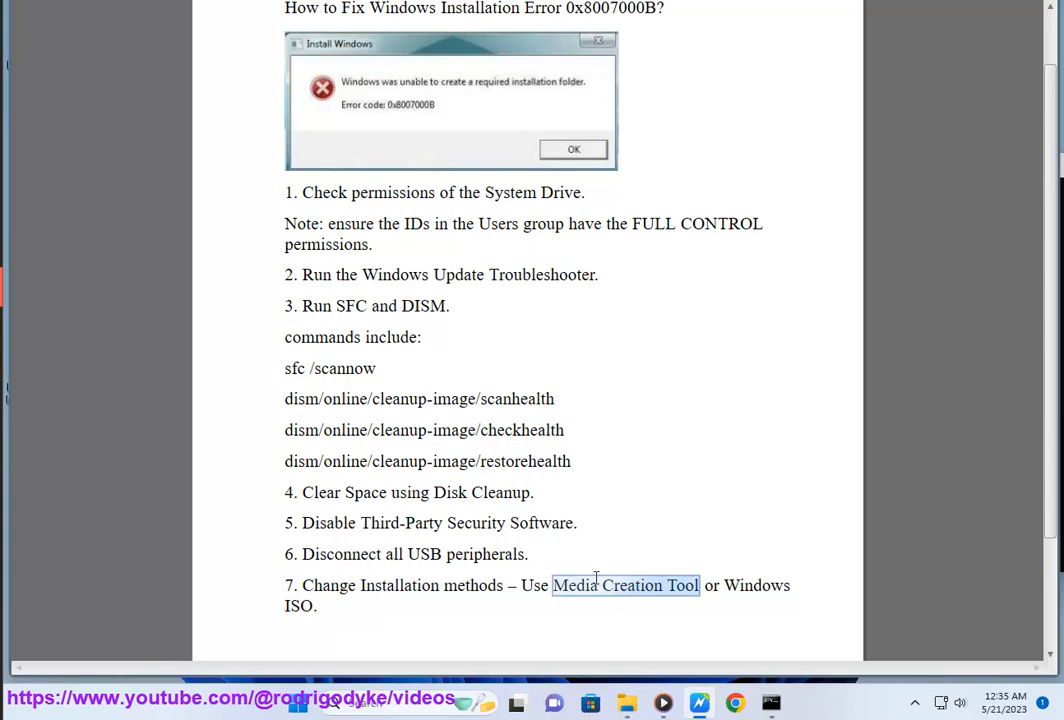
mouse_move(720, 589)
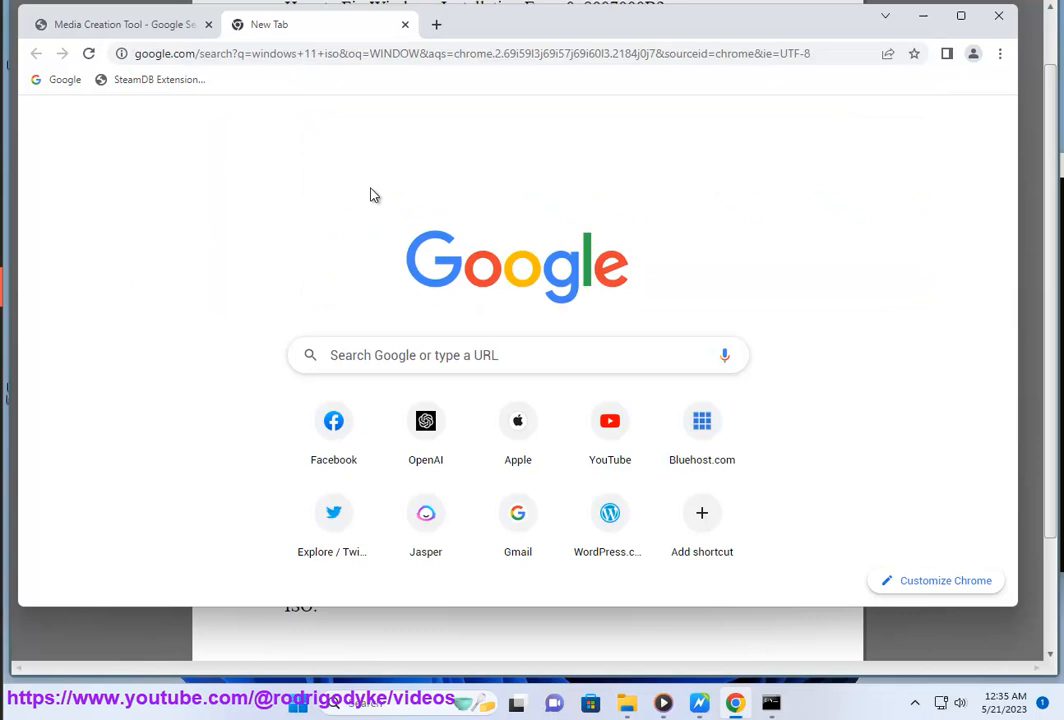
left_click(120, 24)
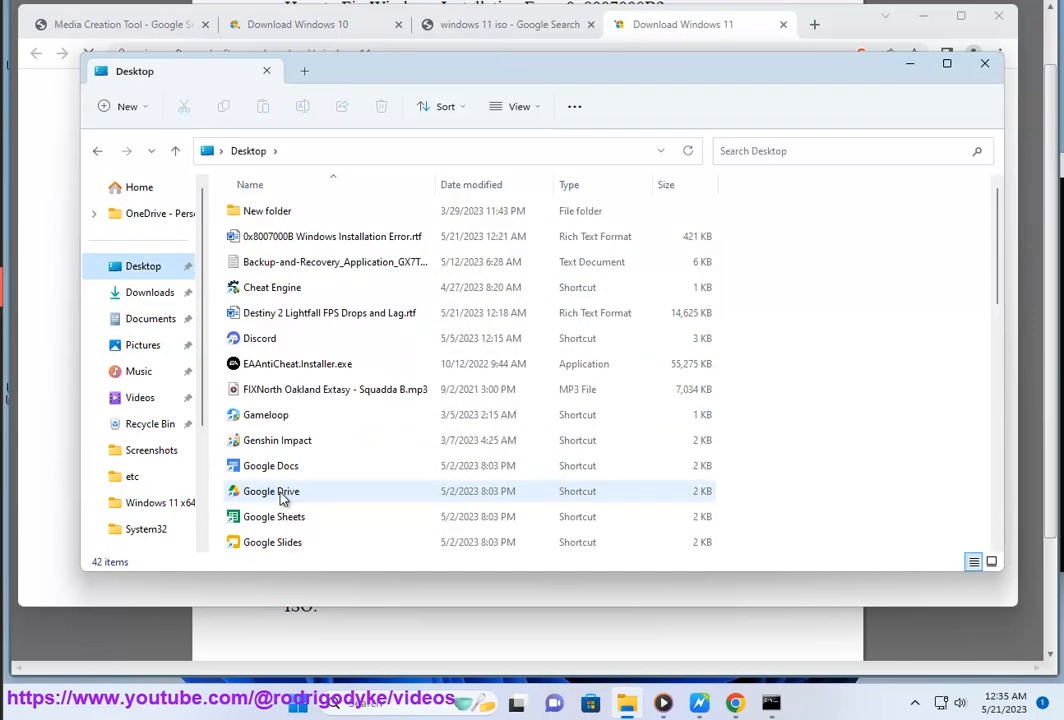
Step: Scroll the Desktop to the Win11 ISO, go to This PC, and open DVD Drive D:
scroll("down", 3)
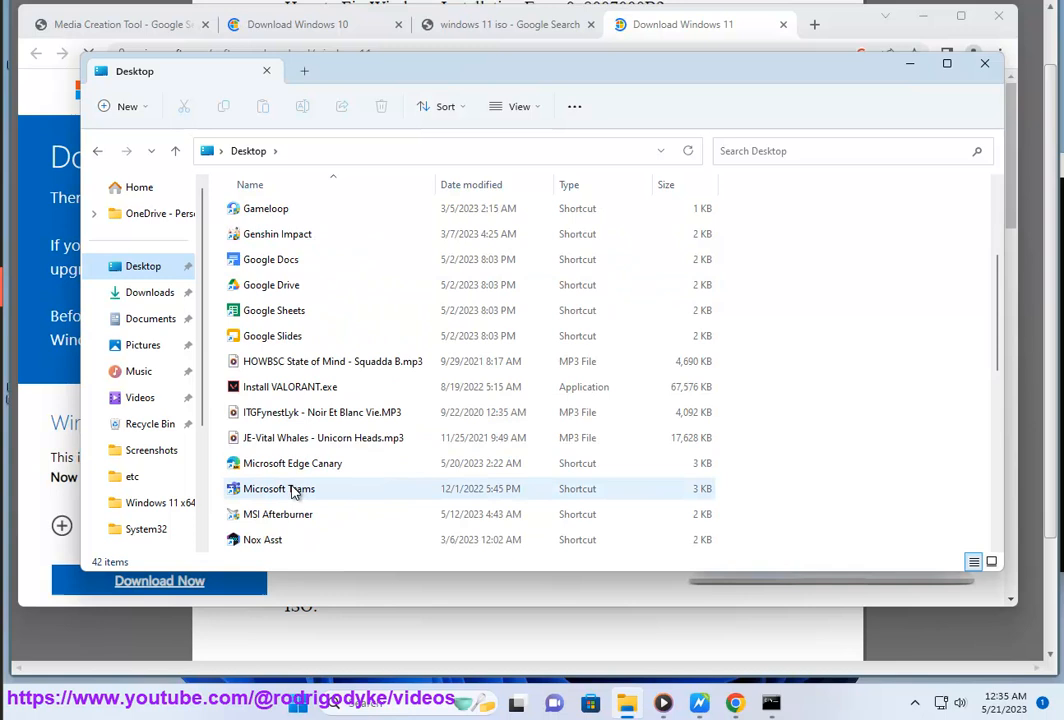
scroll("down", 3)
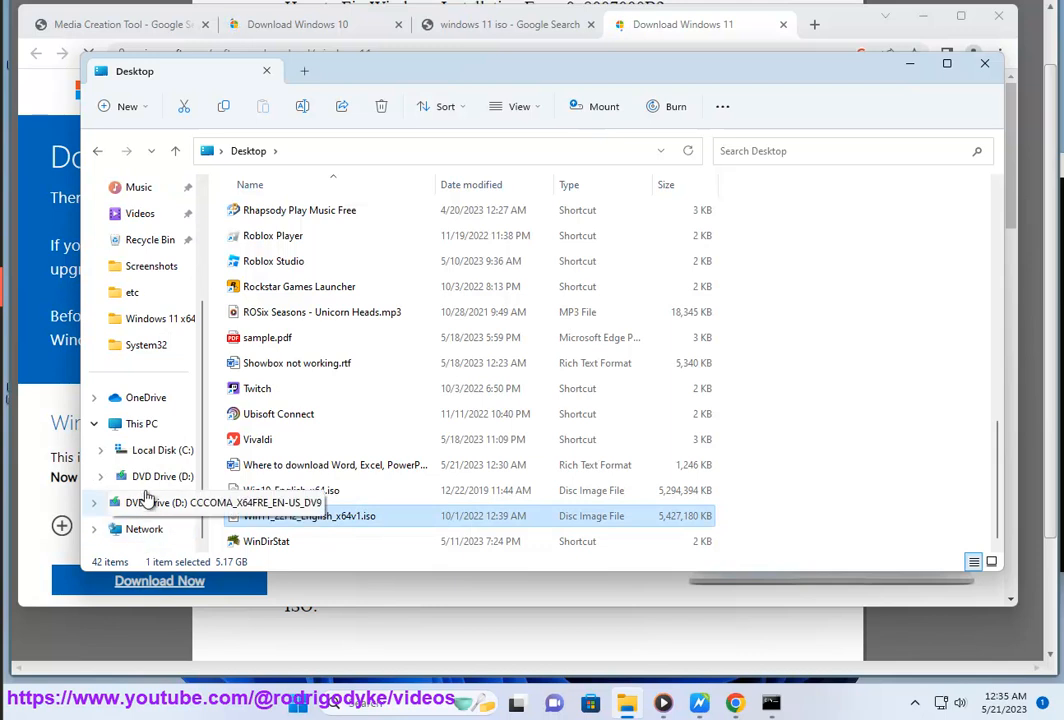
left_click(141, 423)
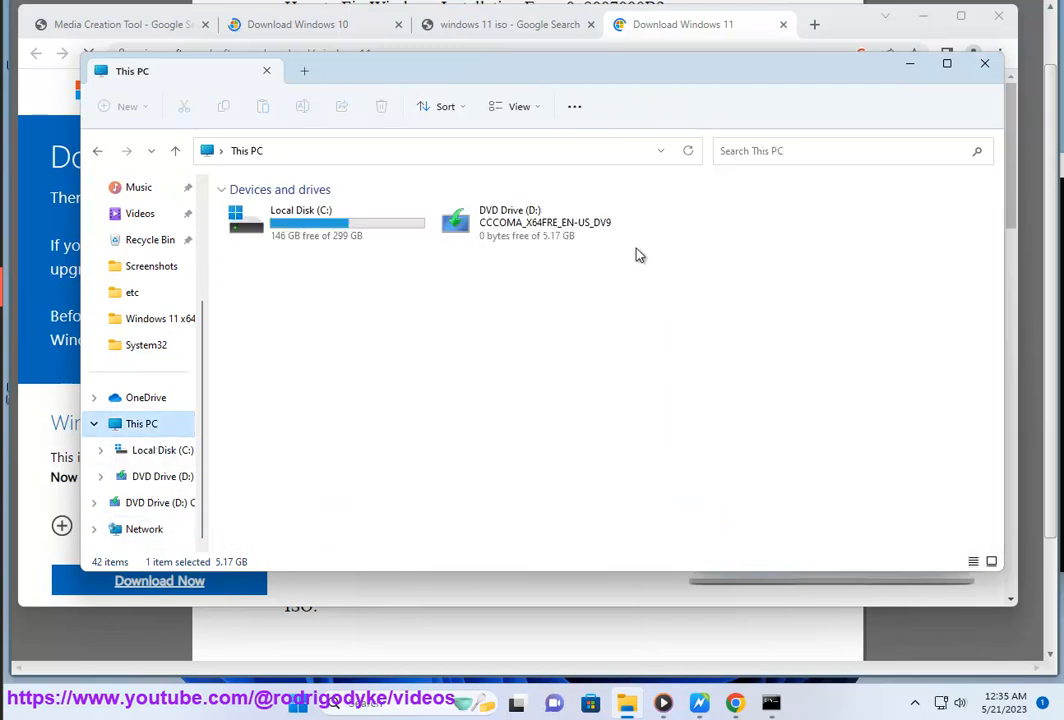
double_click(455, 222)
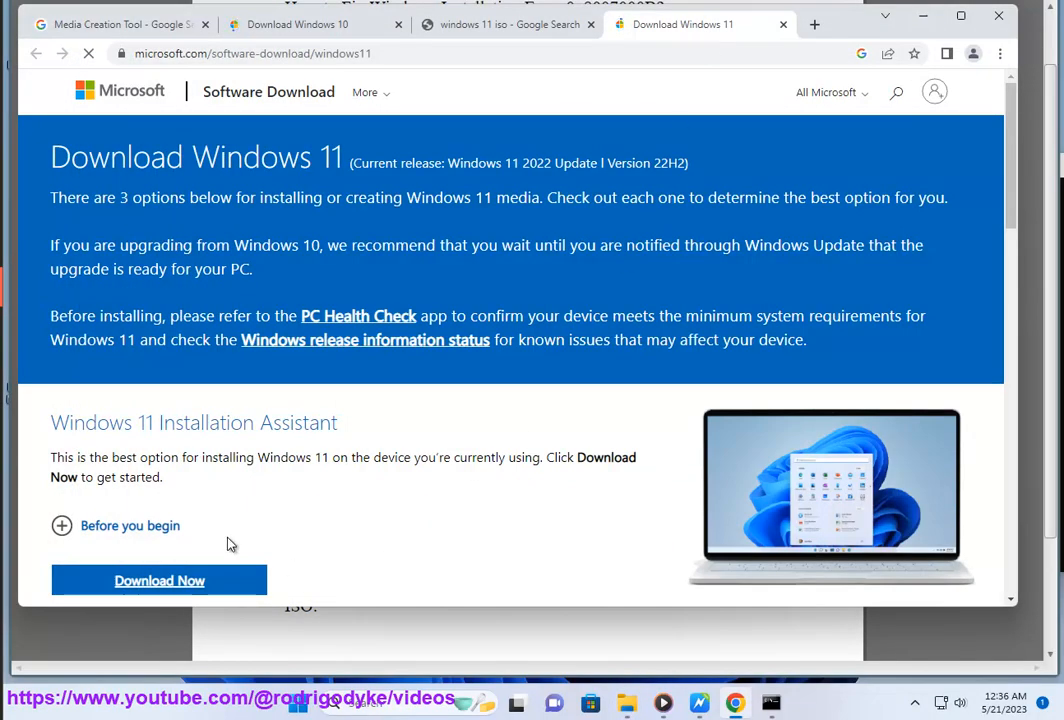
Step: Scroll to the Windows 11 ISO section, check the Windows 10 page, then return
scroll("down", 3)
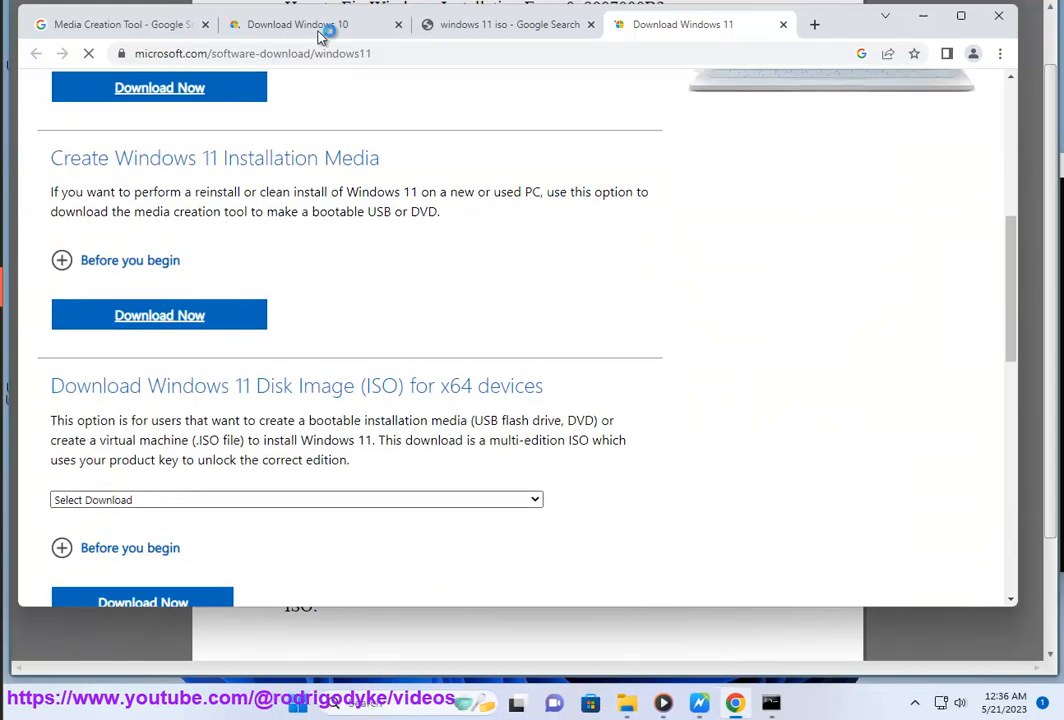
left_click(310, 24)
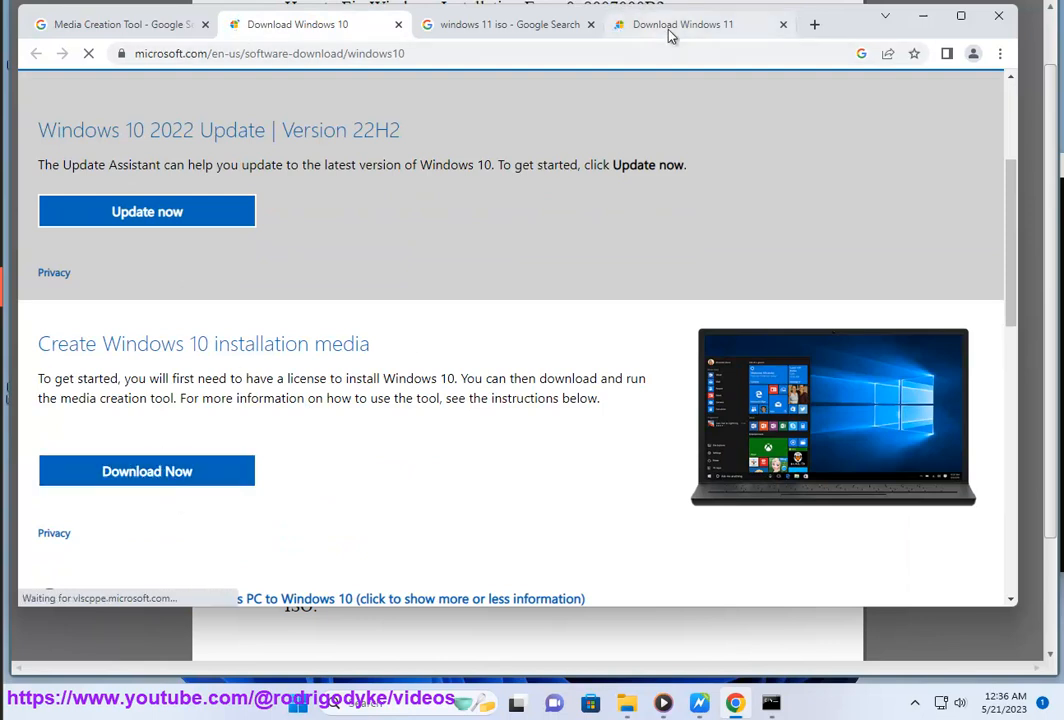
left_click(683, 24)
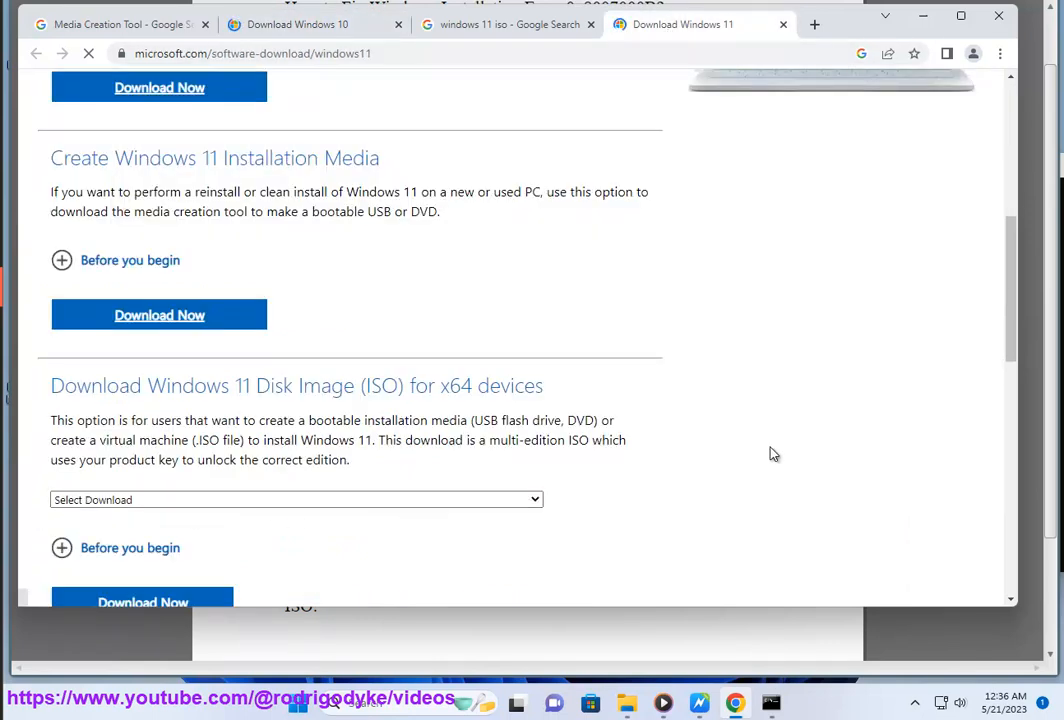